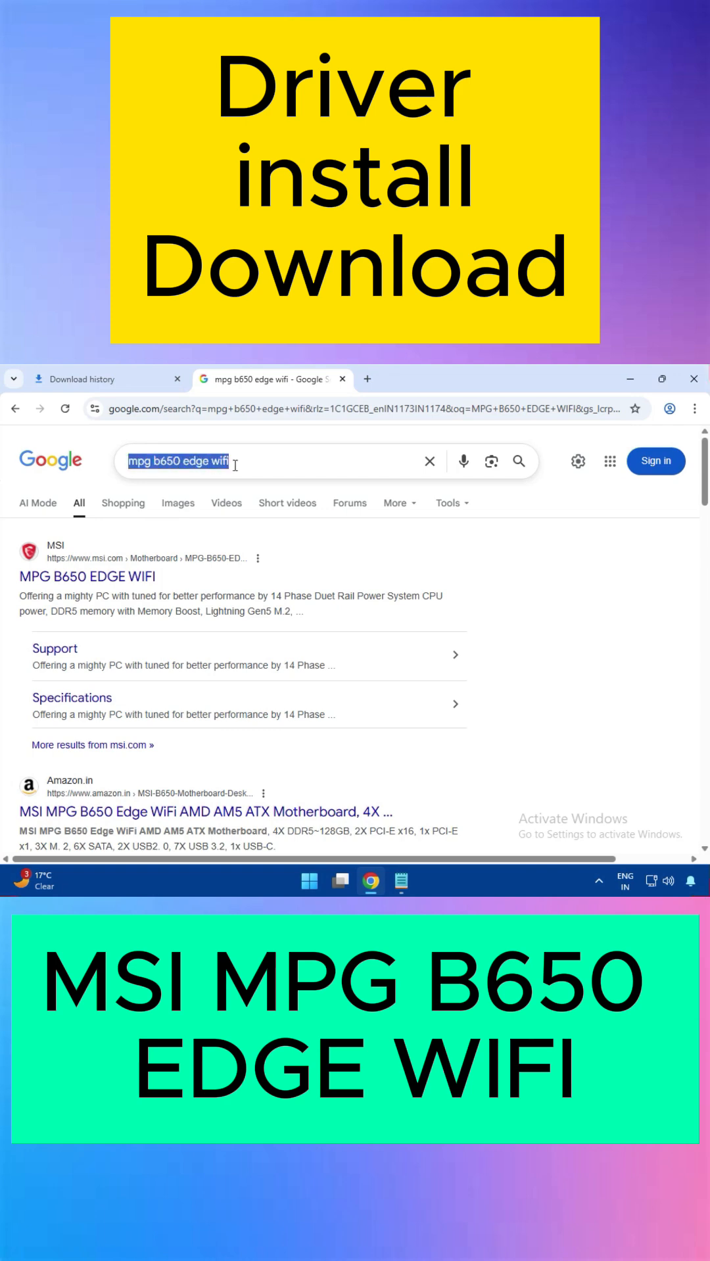
From the Google results, choose the official msi.com MPG B650 EDGE WIFI product page
click(240, 461)
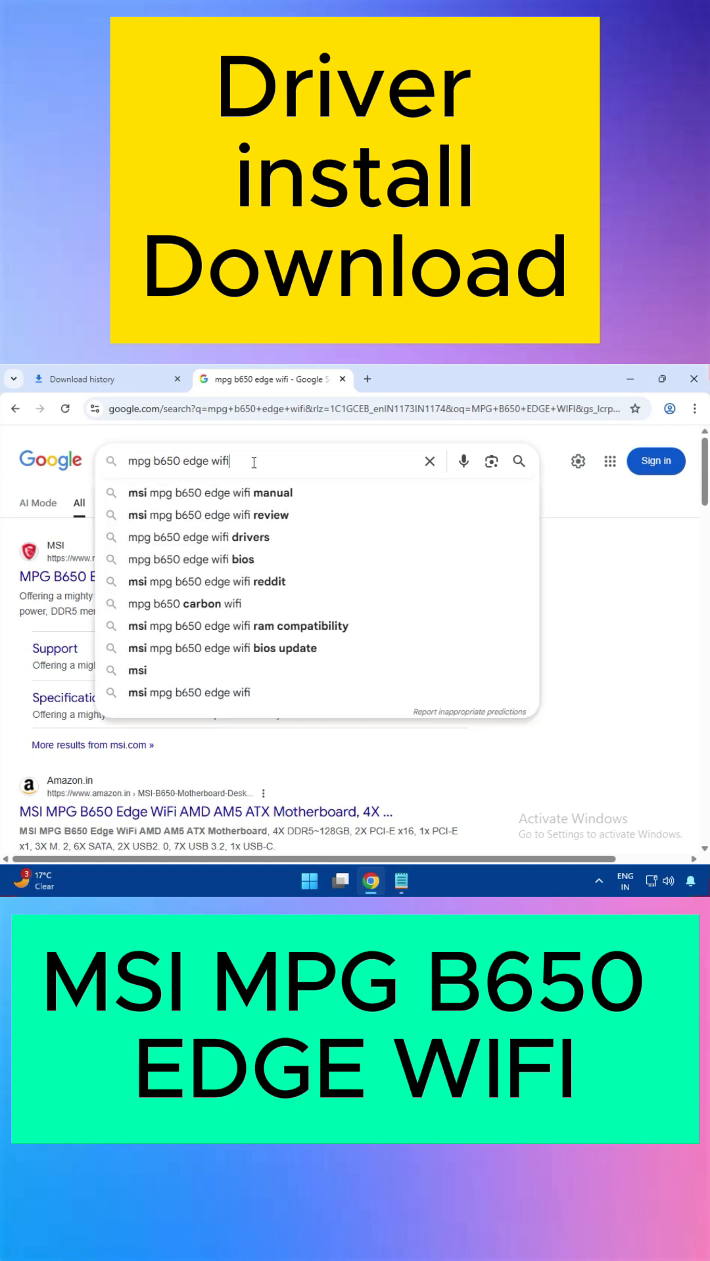
click(69, 524)
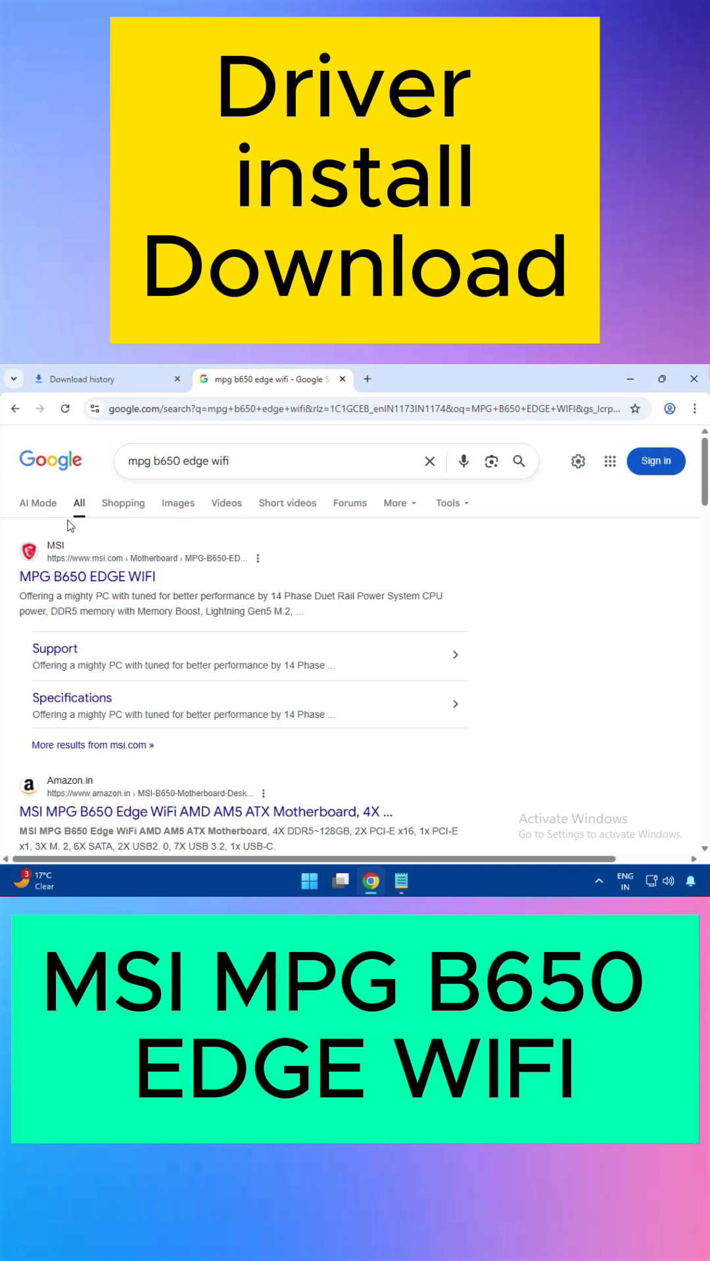
mouse_move(86, 577)
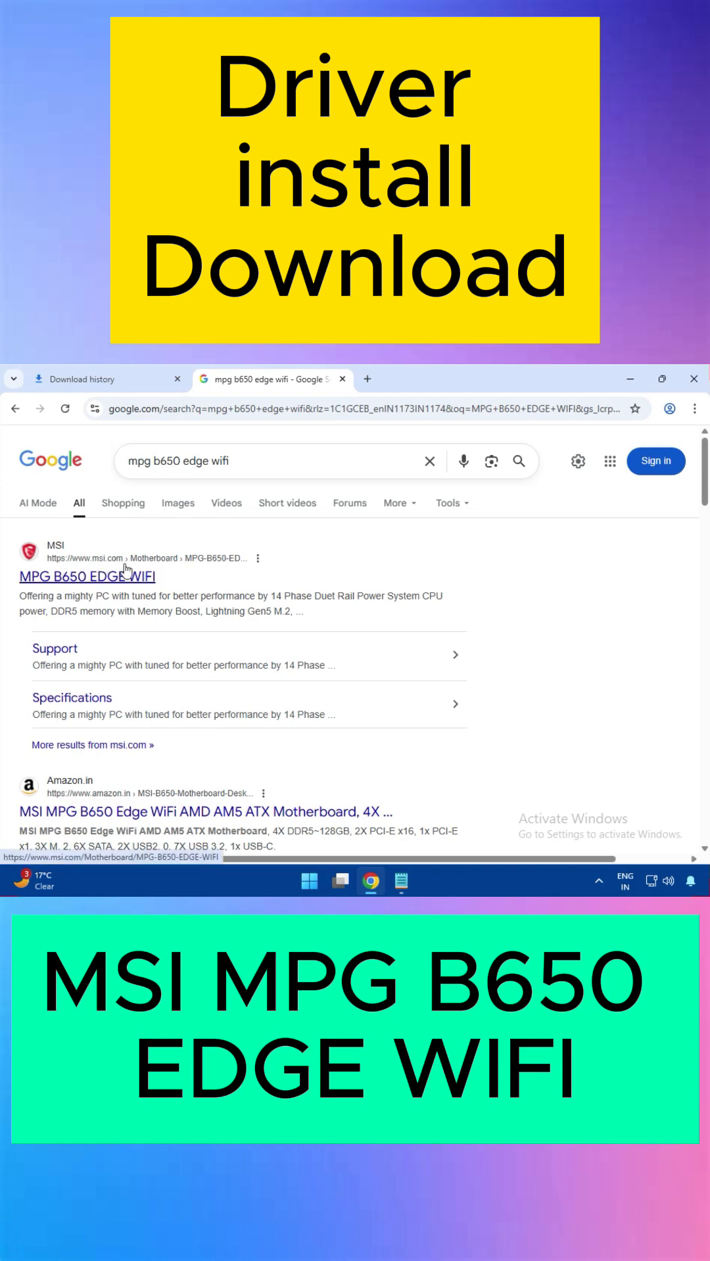
click(86, 576)
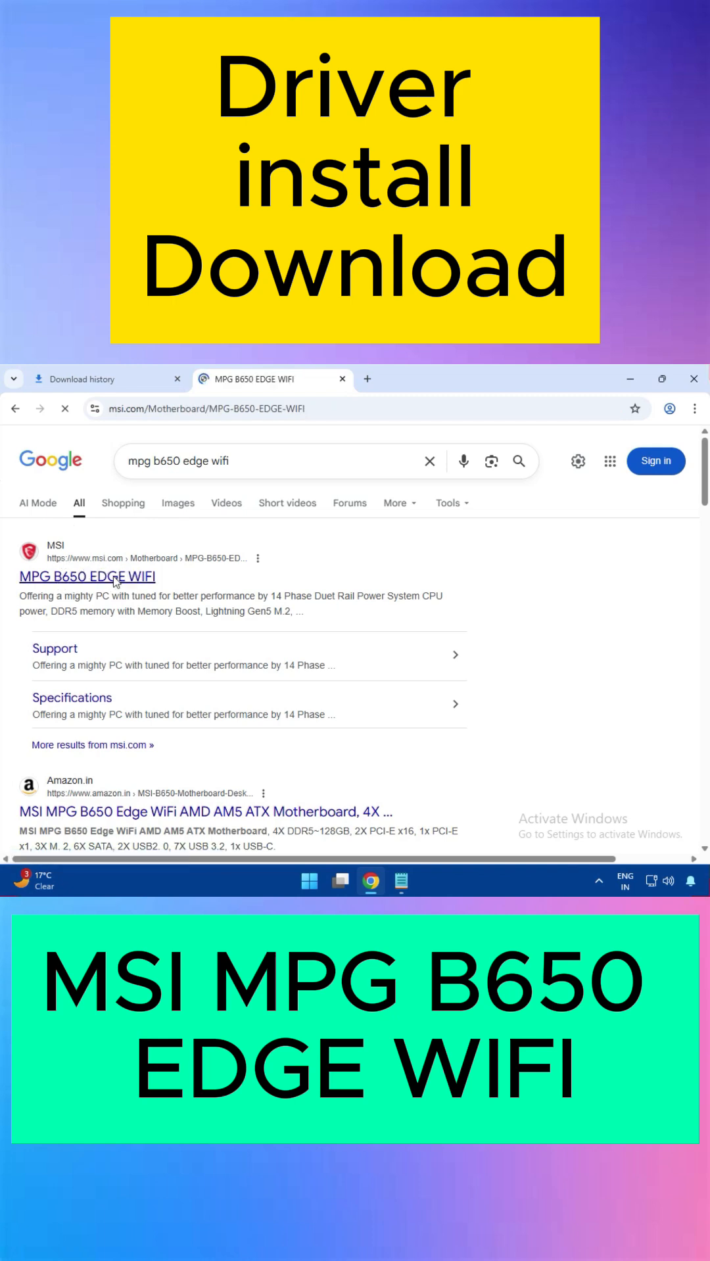
Go to the board's Support section and show its Driver downloads with the OS selector
click(87, 578)
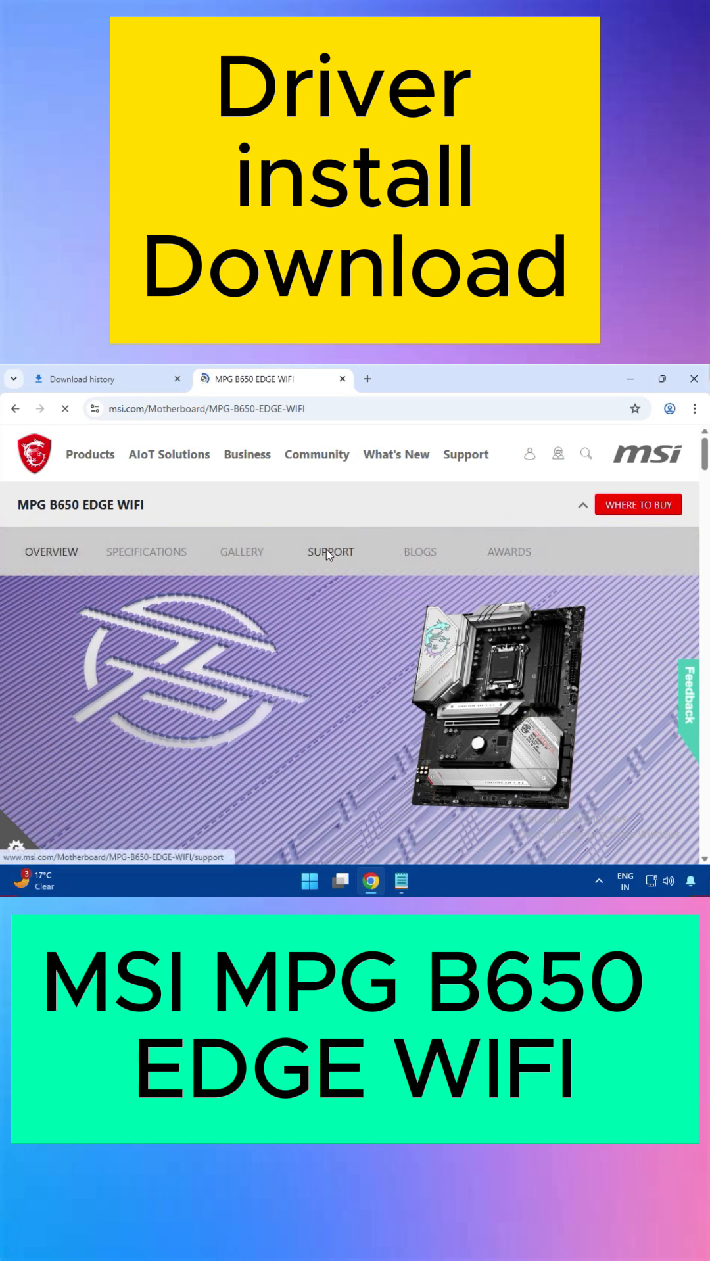
click(330, 553)
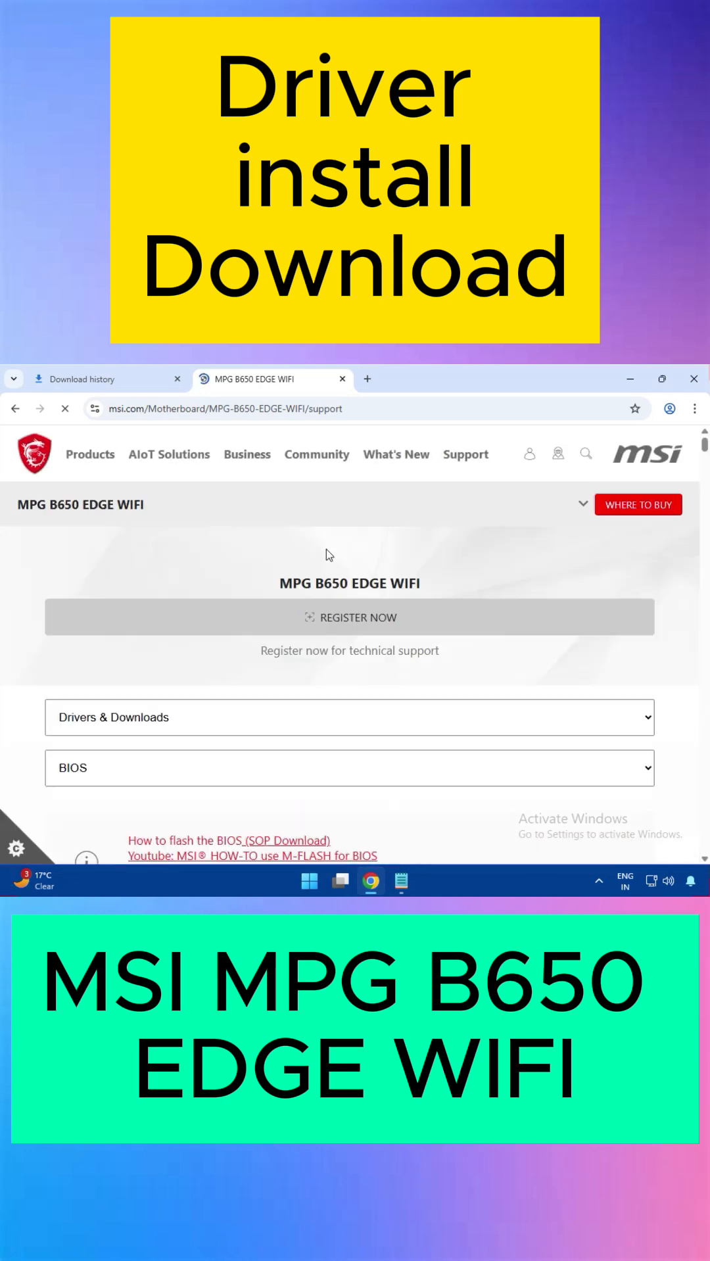
click(349, 717)
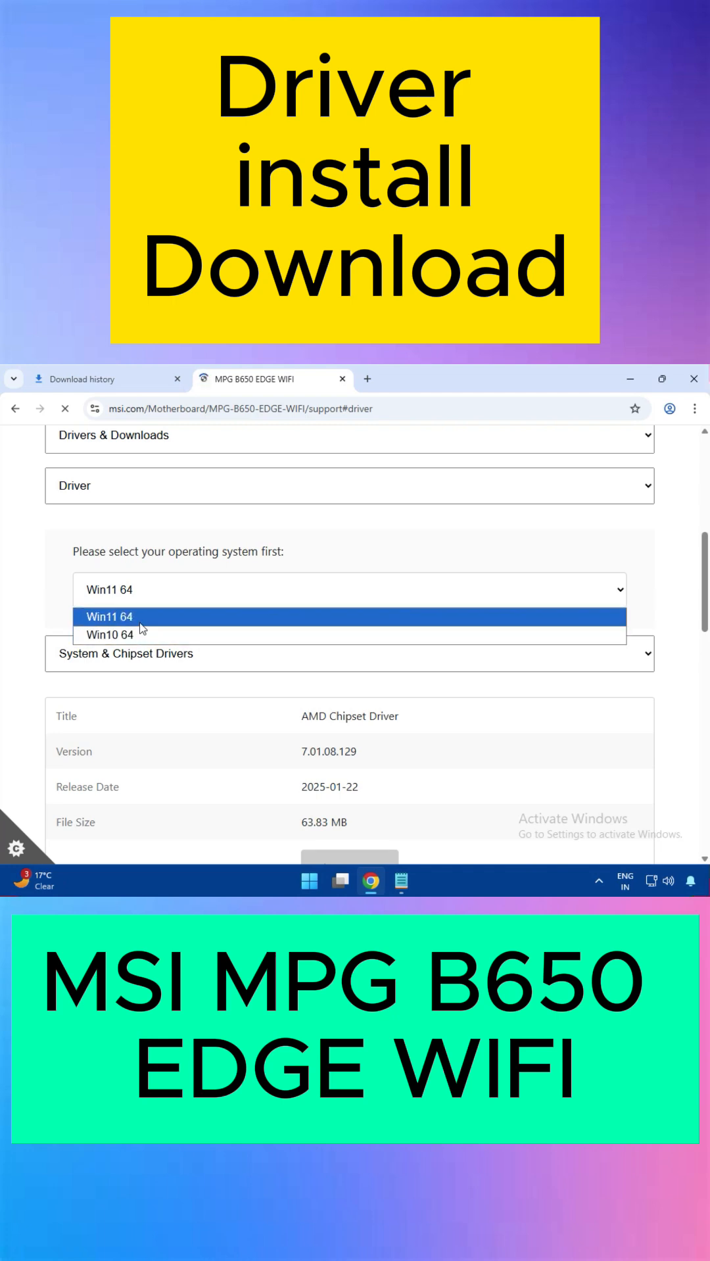
Set the OS to Win10 64, keep System & Chipset Drivers, and download the AMD Chipset Driver
click(110, 635)
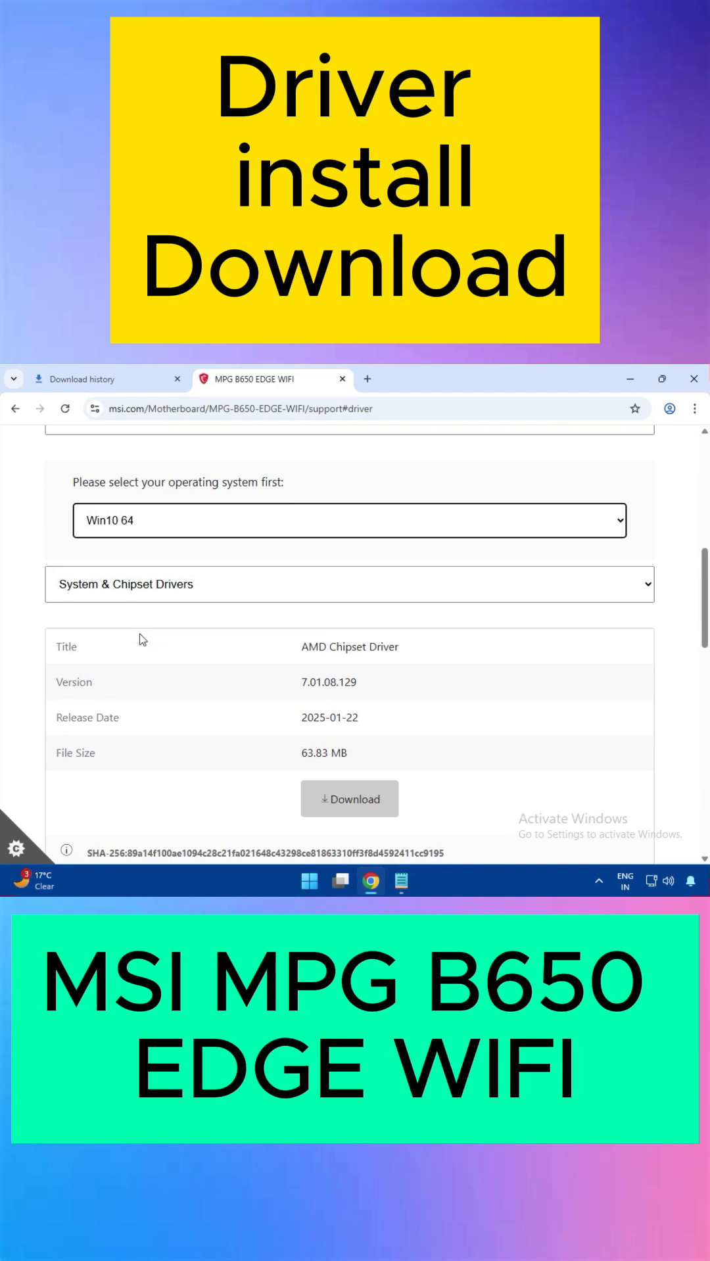
click(348, 585)
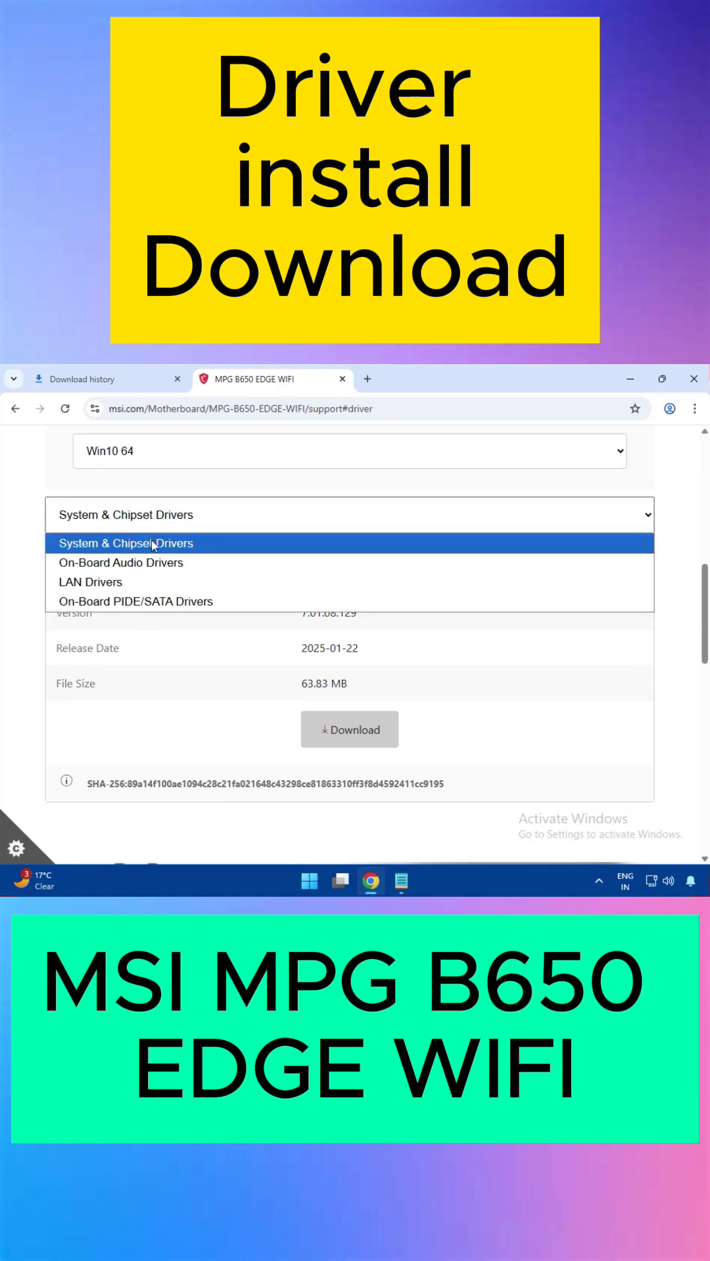
click(125, 543)
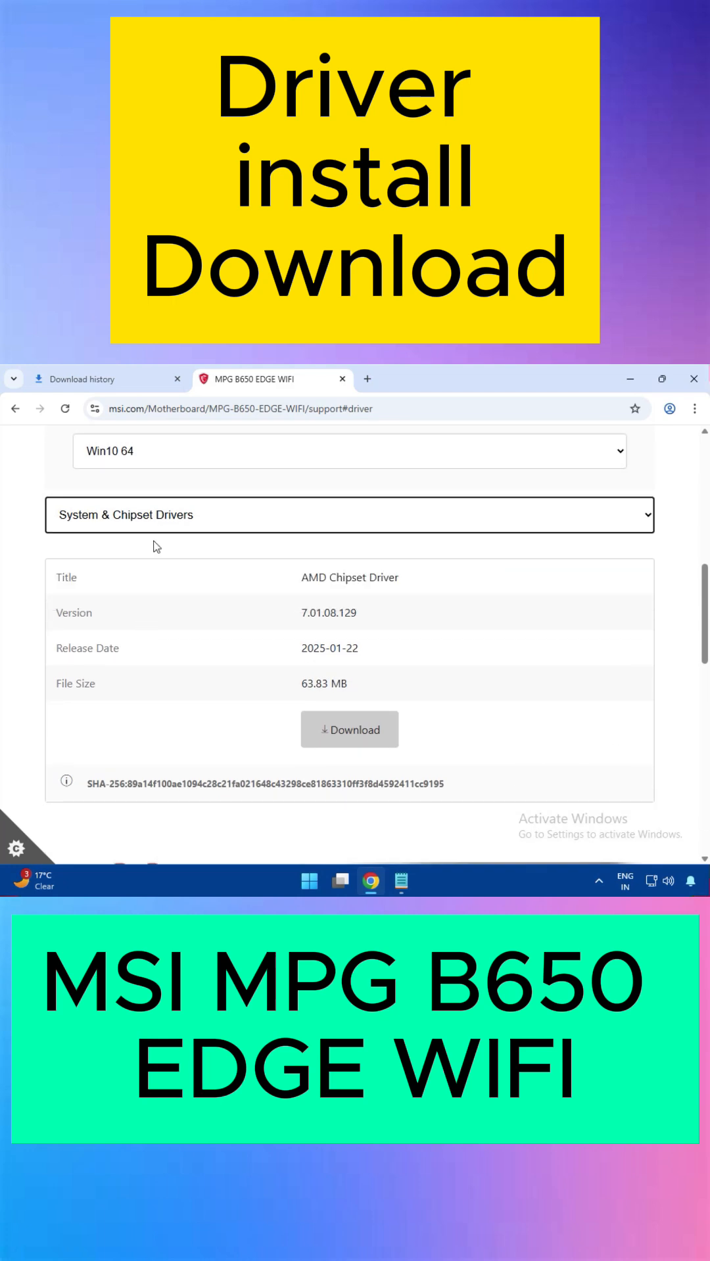
mouse_move(303, 613)
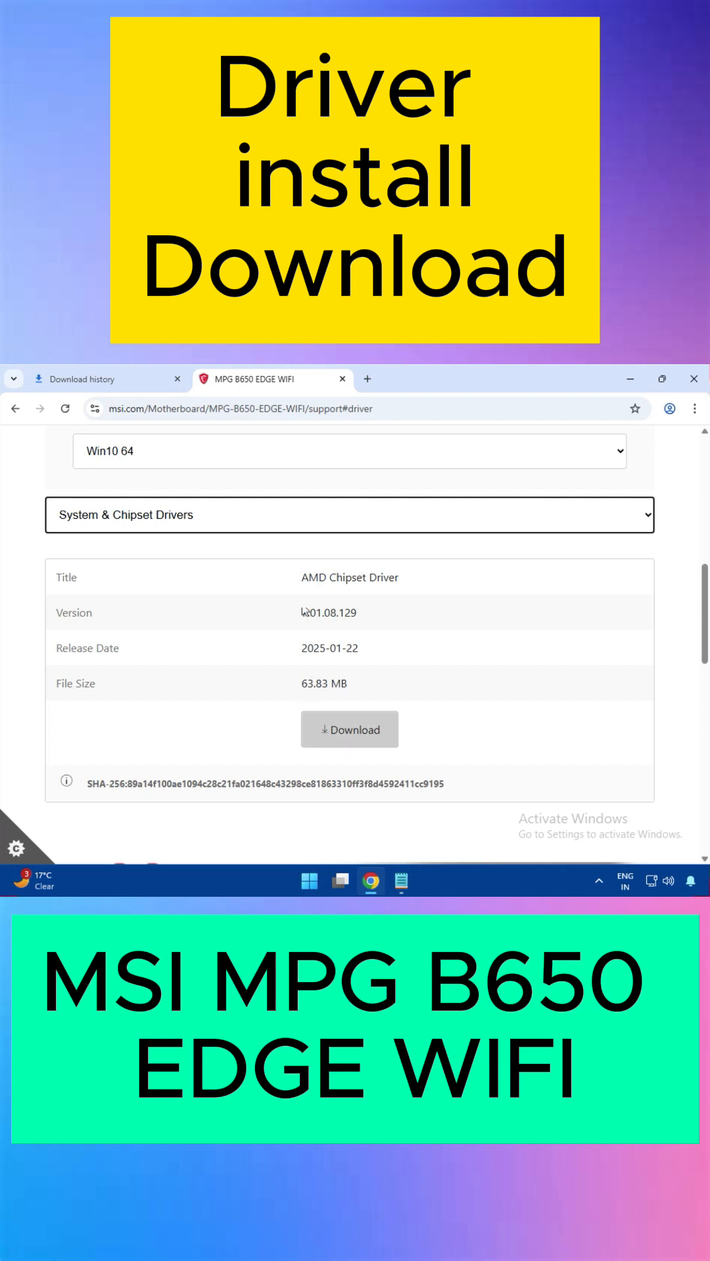
click(350, 730)
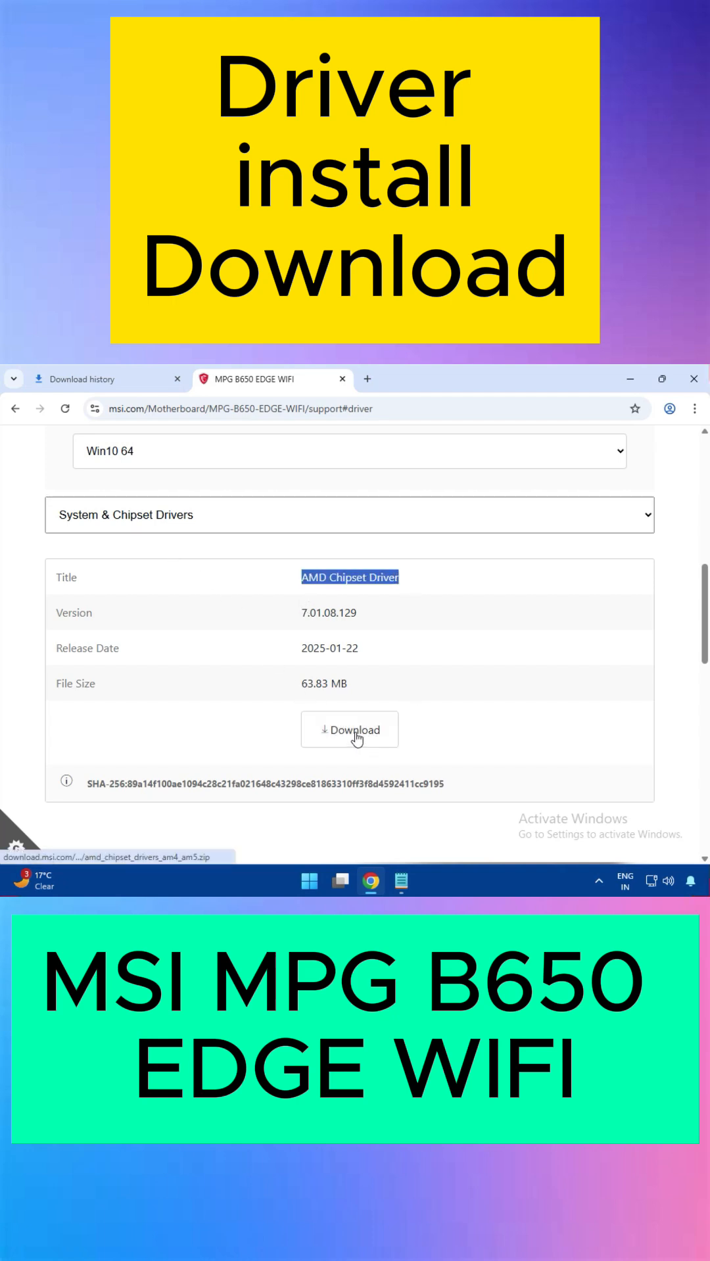
click(349, 729)
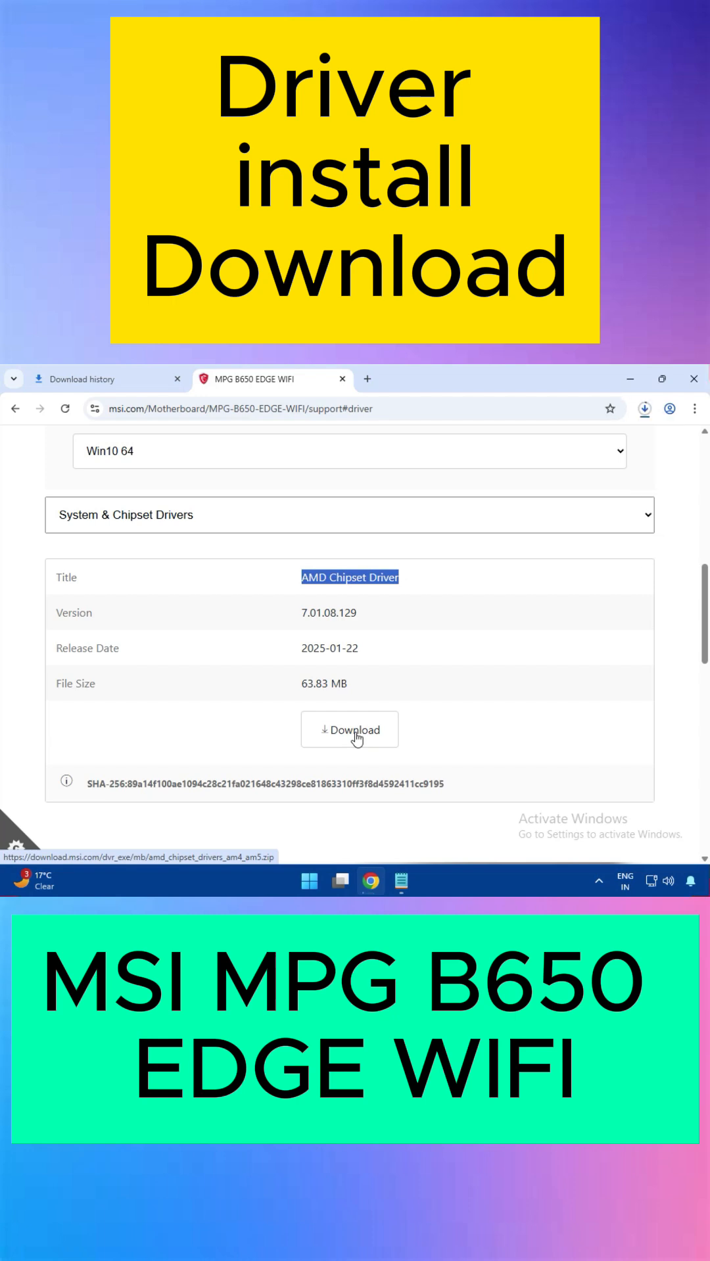
Download the Realtek HD Universal audio driver and switch the category to LAN Drivers
click(350, 515)
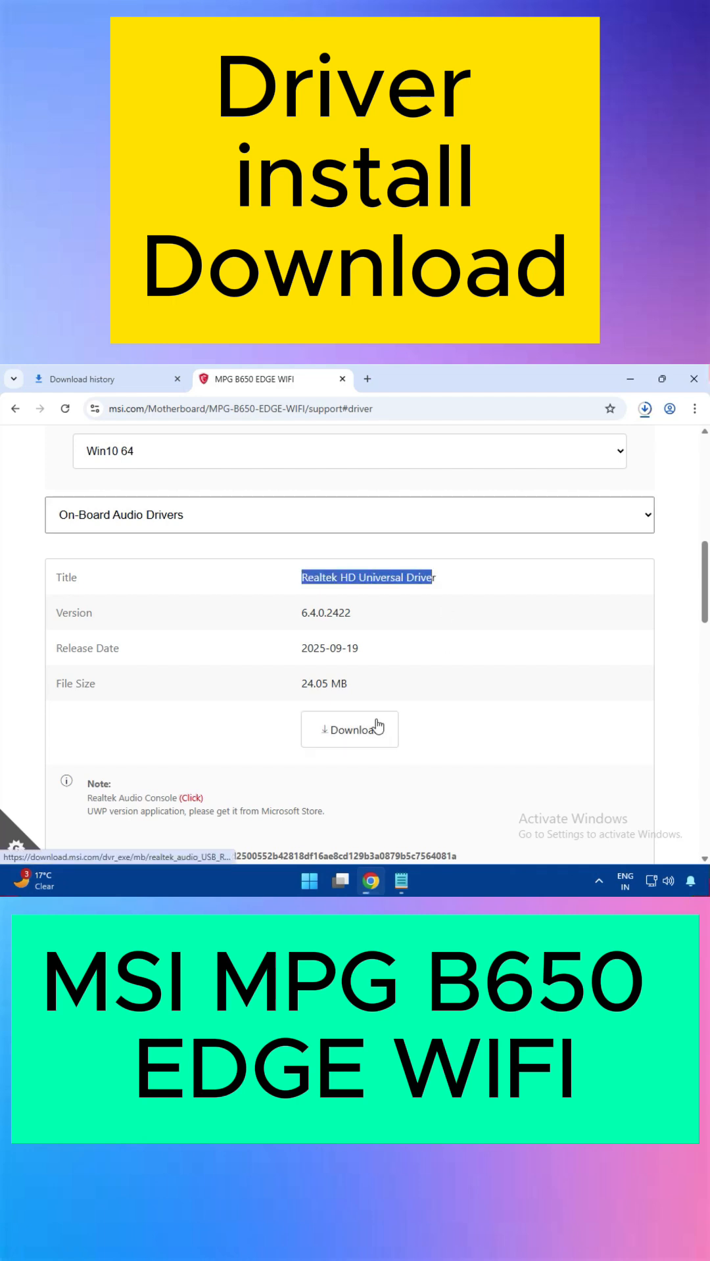
click(350, 514)
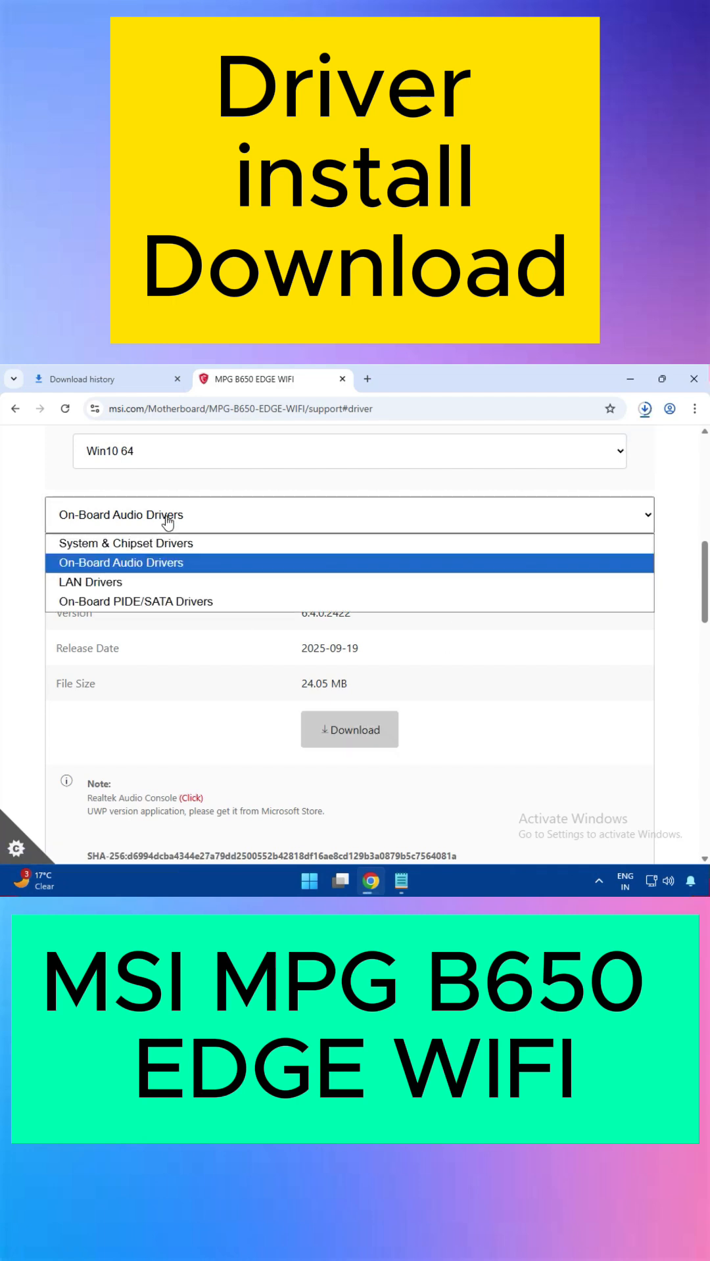
click(89, 582)
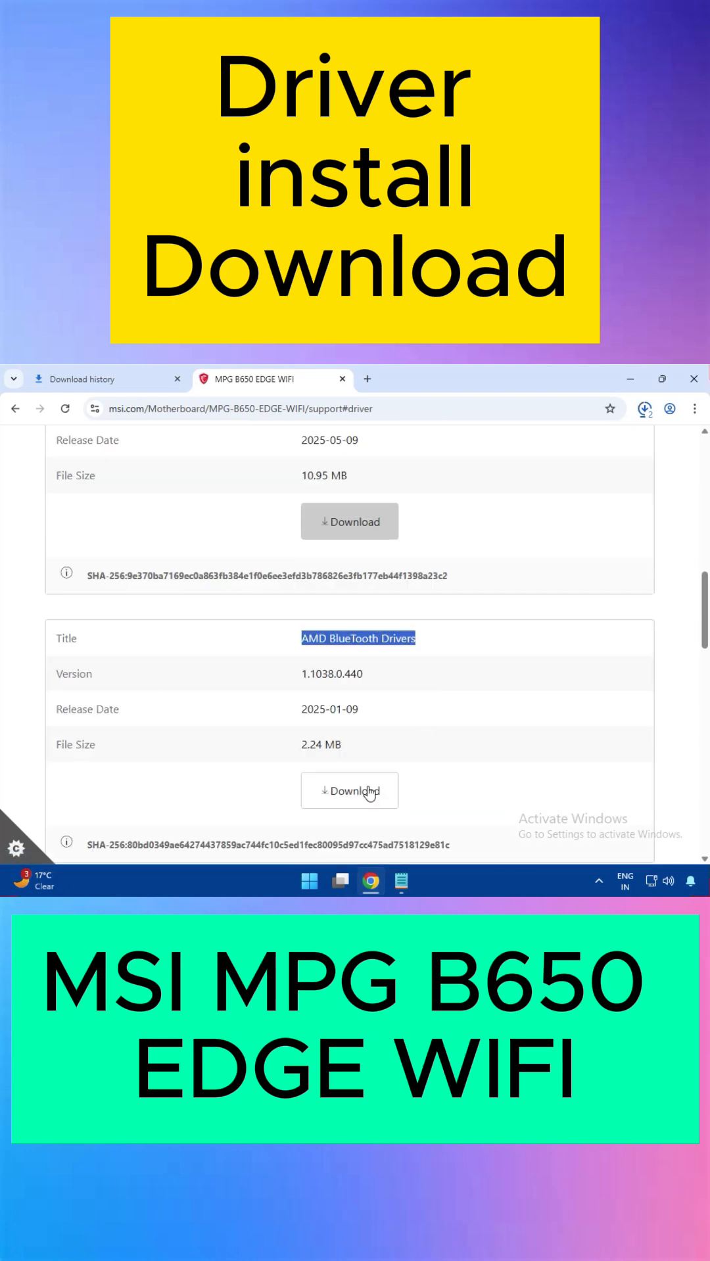
scroll(down, 3)
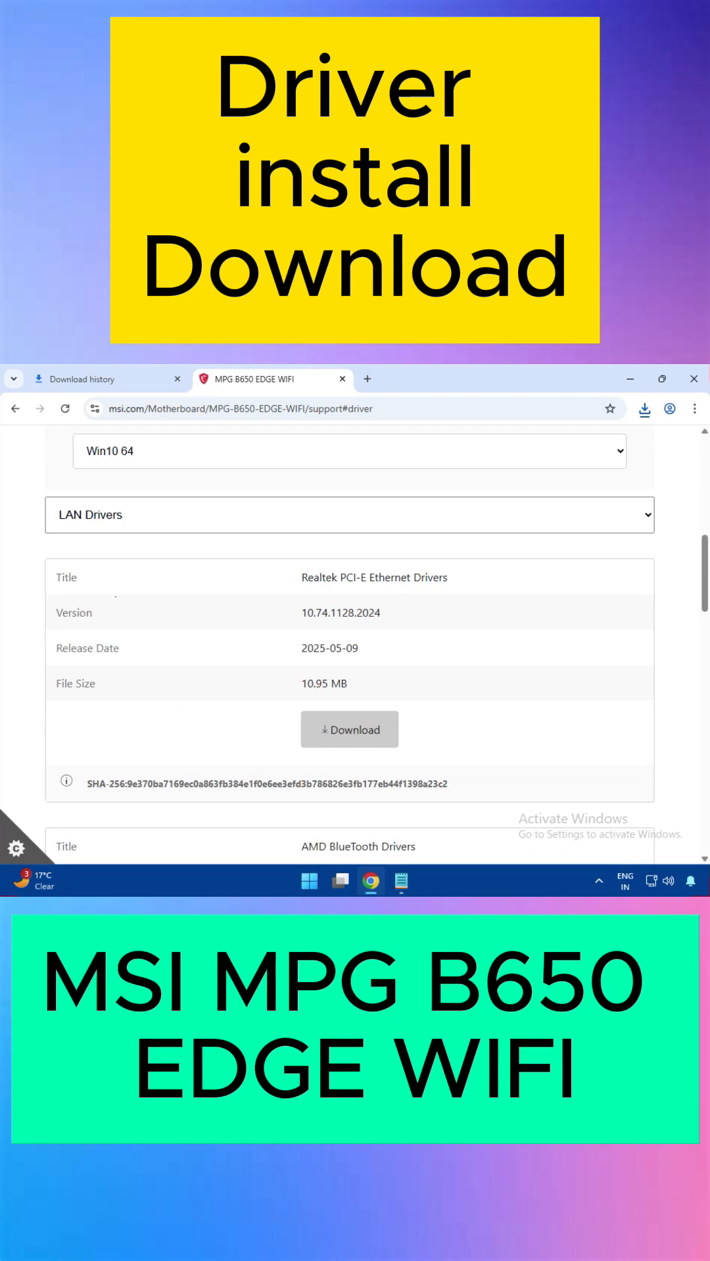
Keep LAN Drivers as the category and show Chrome's recent download history listing the completed zips
click(349, 514)
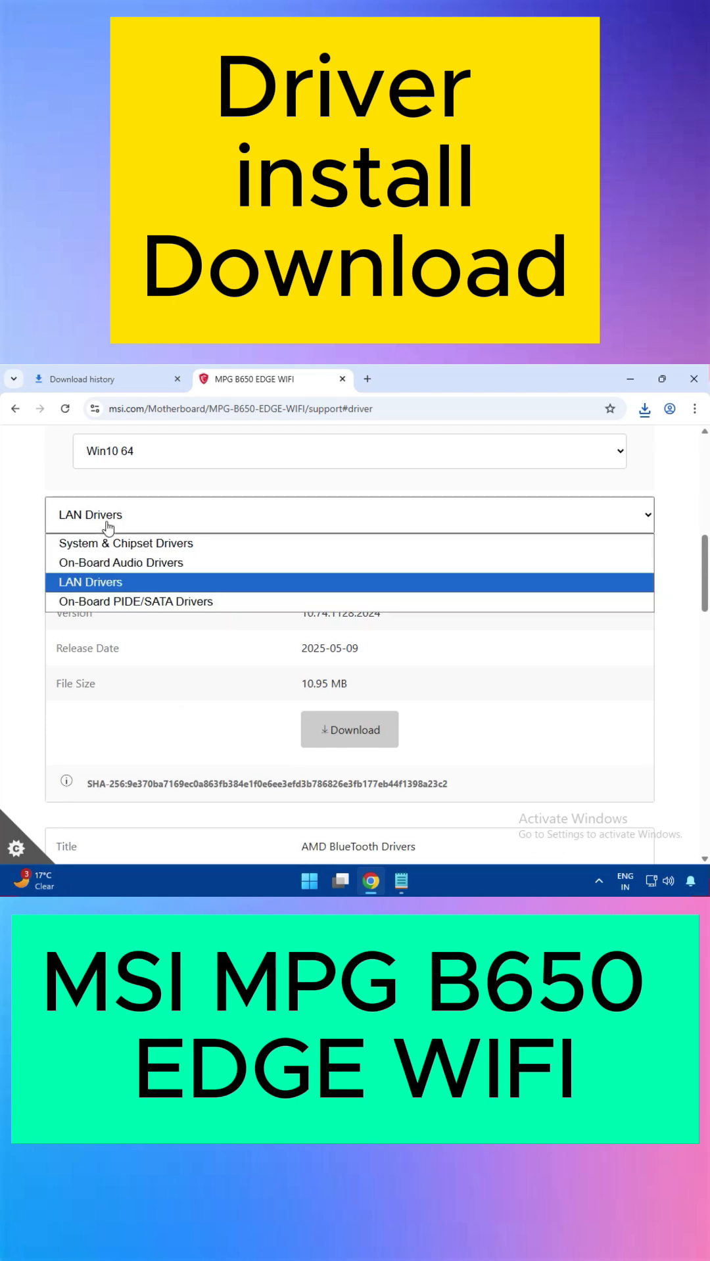
click(90, 583)
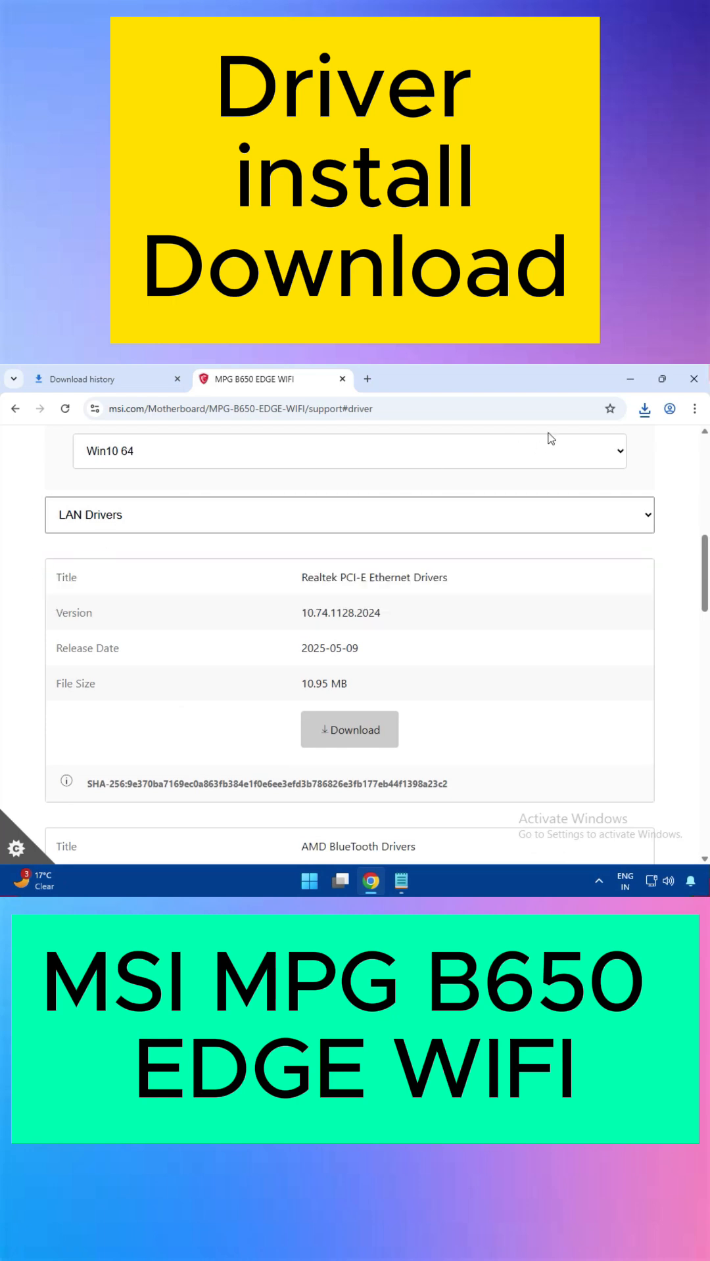
click(644, 409)
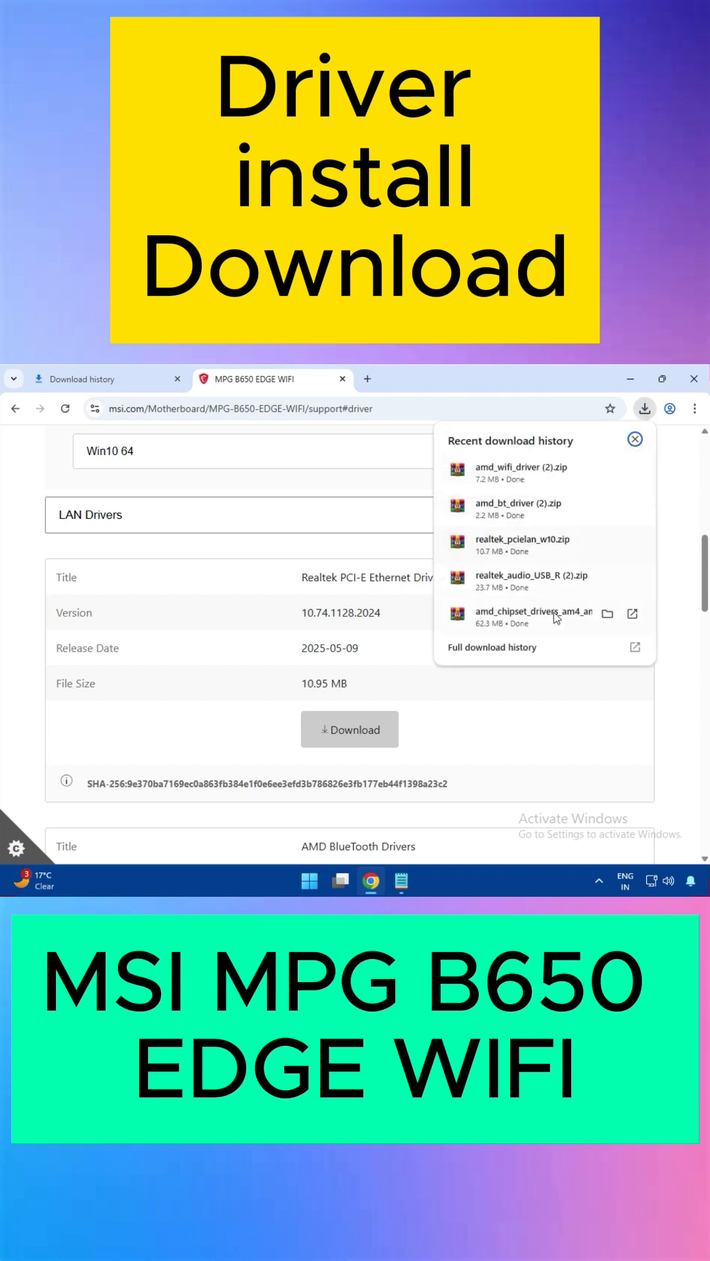